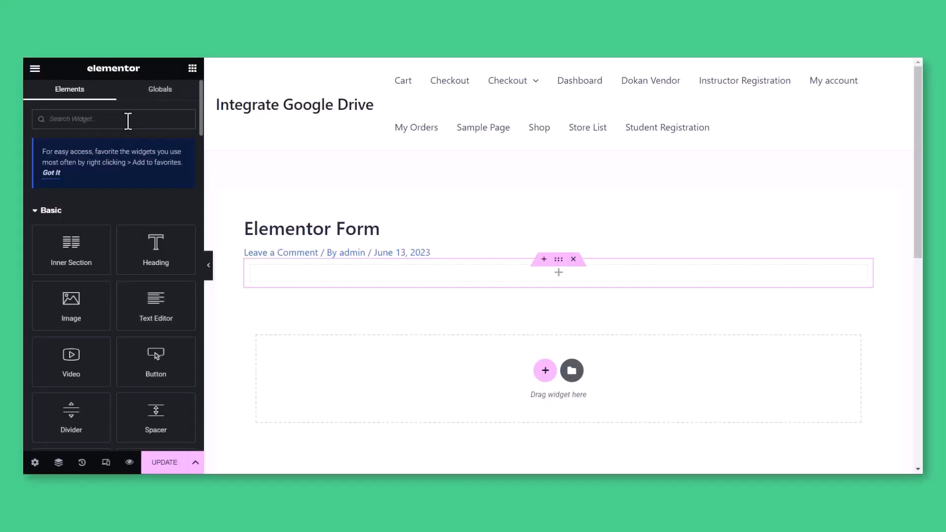
# Step: Add the Form widget and give it a new Google Drive Upload type field
pyautogui.write('form')
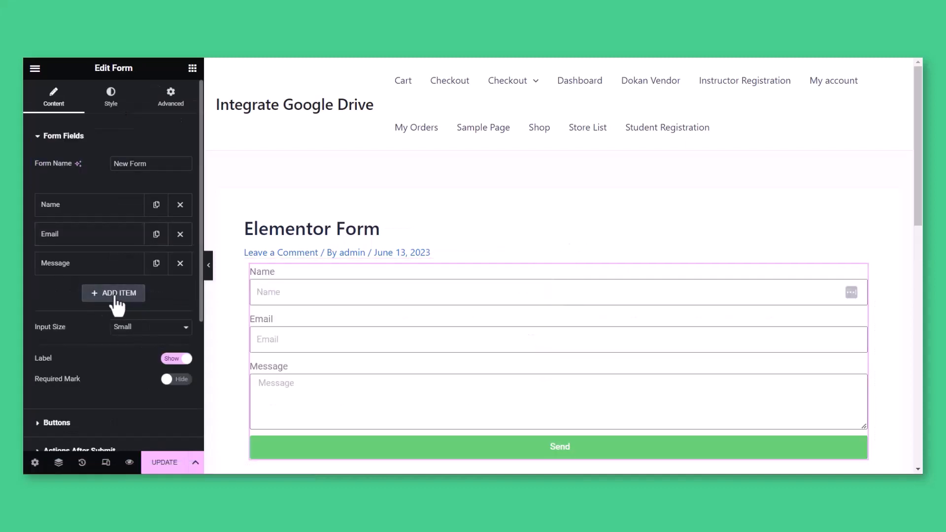
pyautogui.click(112, 294)
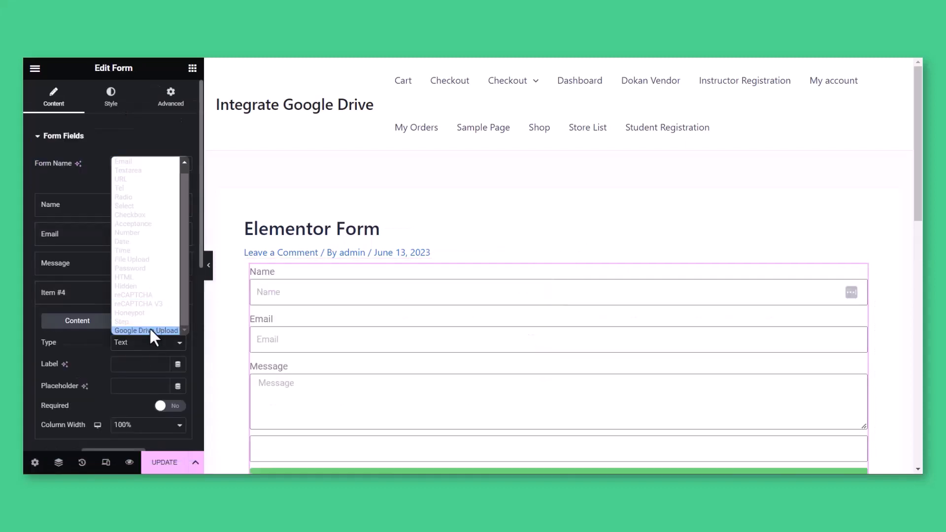
pyautogui.click(147, 330)
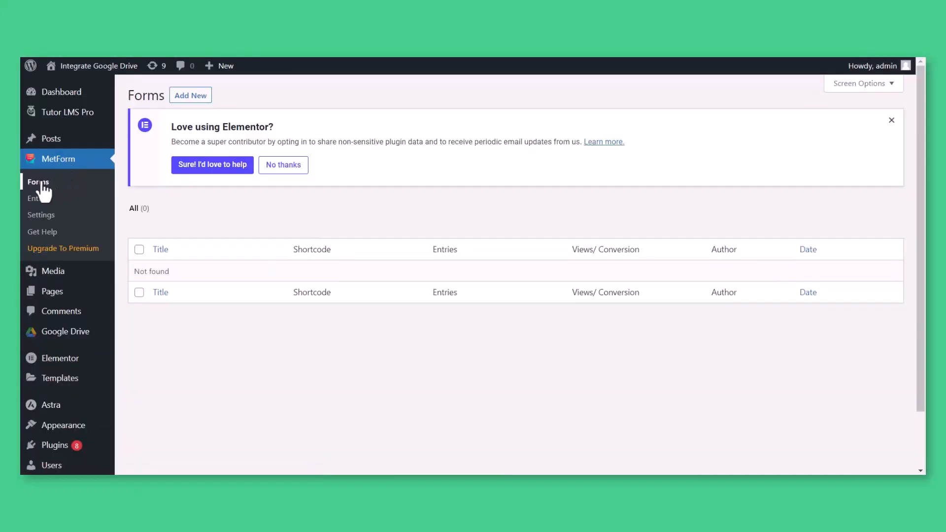
# Step: Create a MetForm form from the Demo template and search 'drive upload' widgets
pyautogui.click(190, 95)
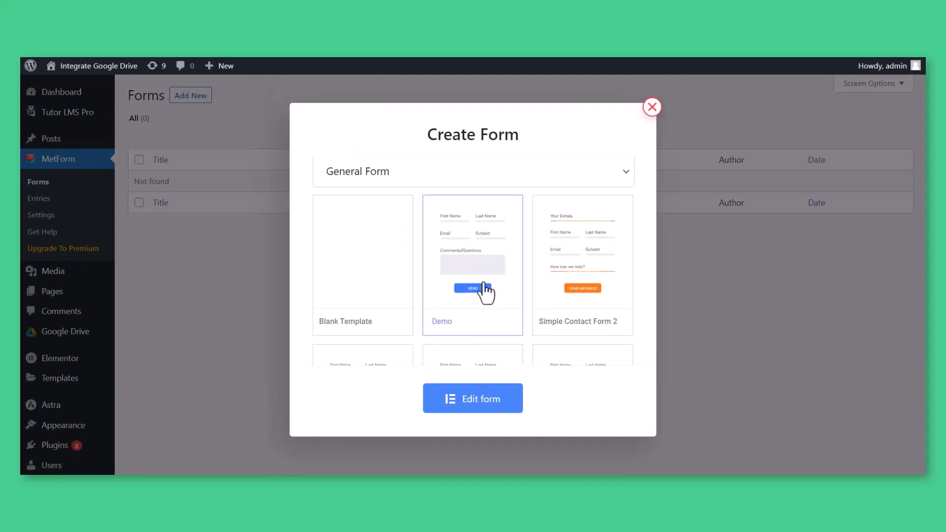
pyautogui.click(472, 398)
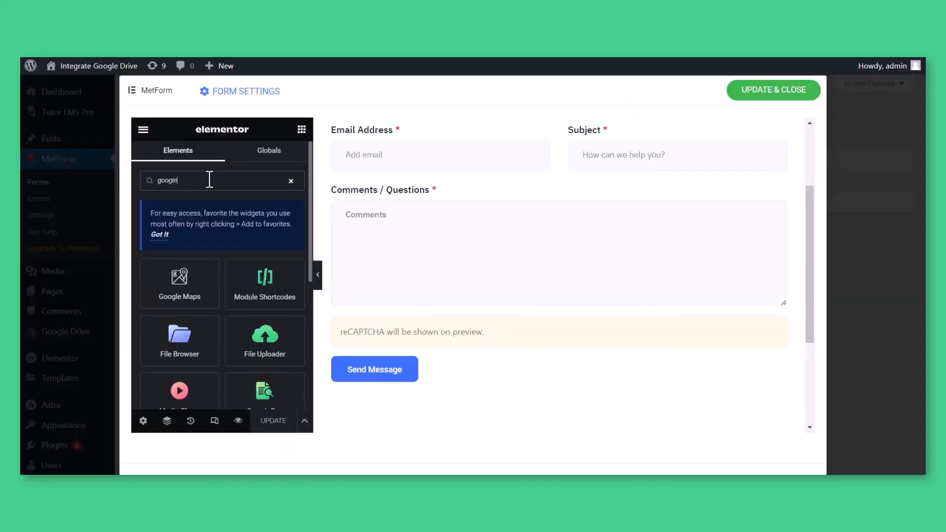
pyautogui.write('drive upload')
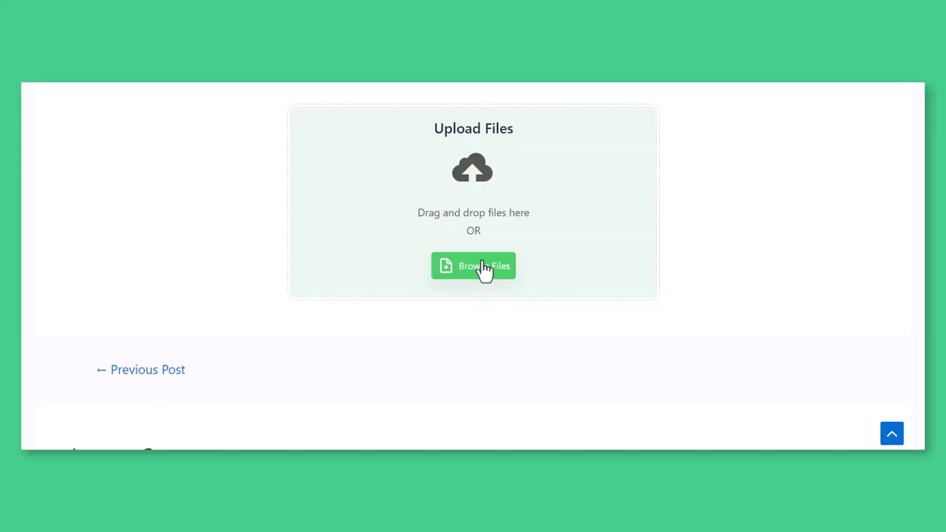
# Step: Select the mp4 video, start its upload, then remove it from the queue
pyautogui.click(473, 265)
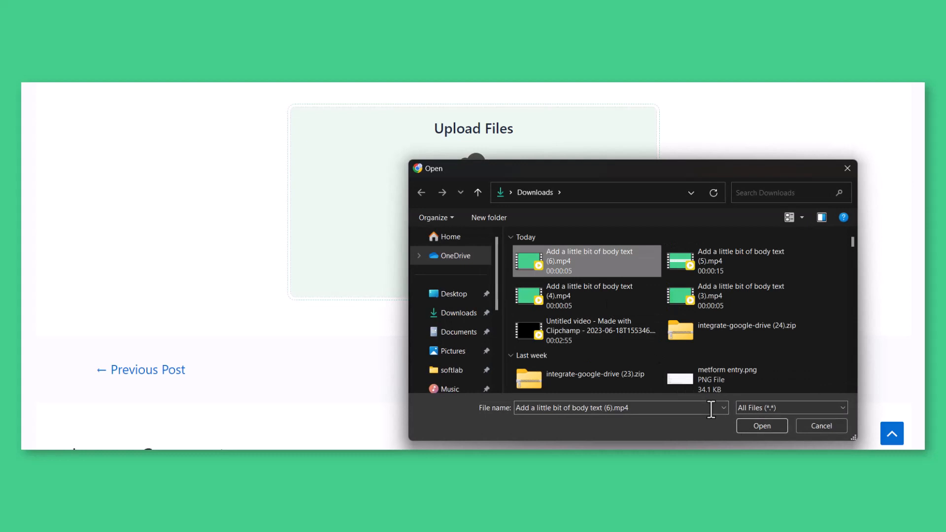
pyautogui.click(761, 426)
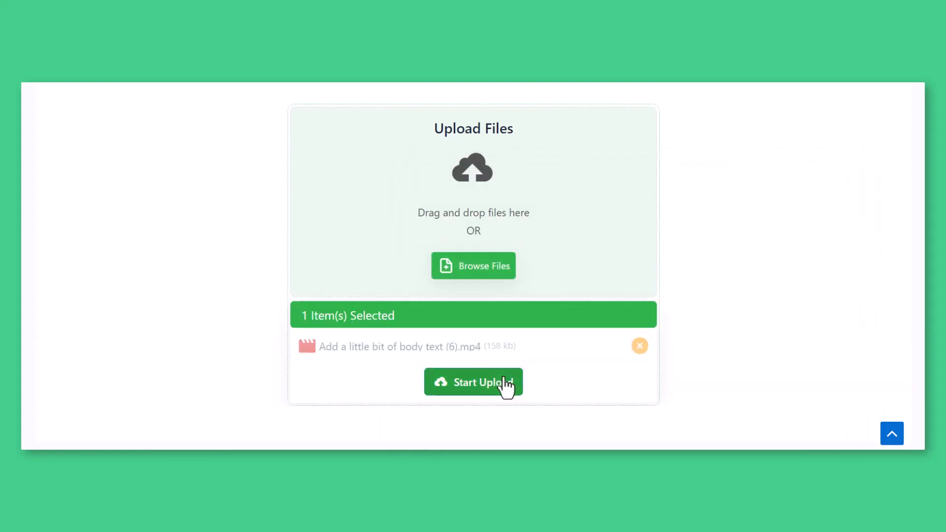
pyautogui.click(473, 382)
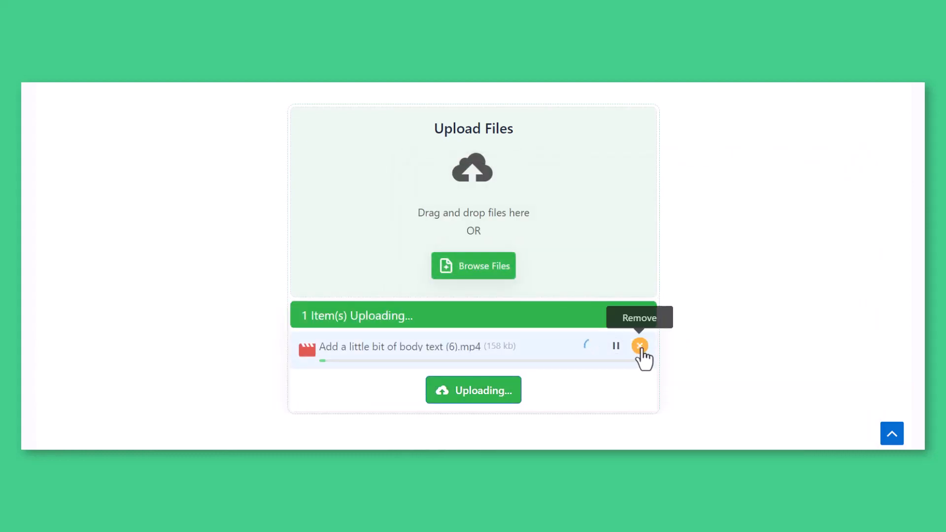
pyautogui.click(640, 346)
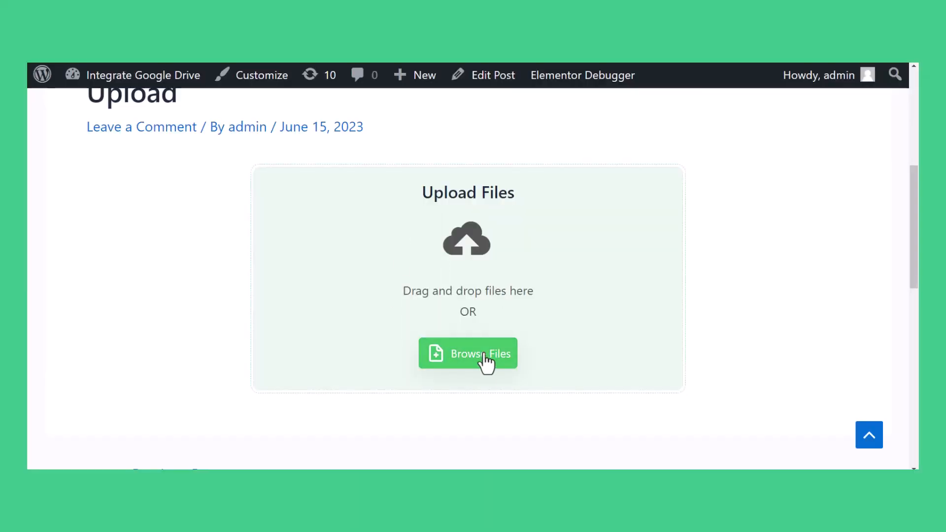
# Step: Browse and select metform entry.png as the file to upload
pyautogui.click(467, 354)
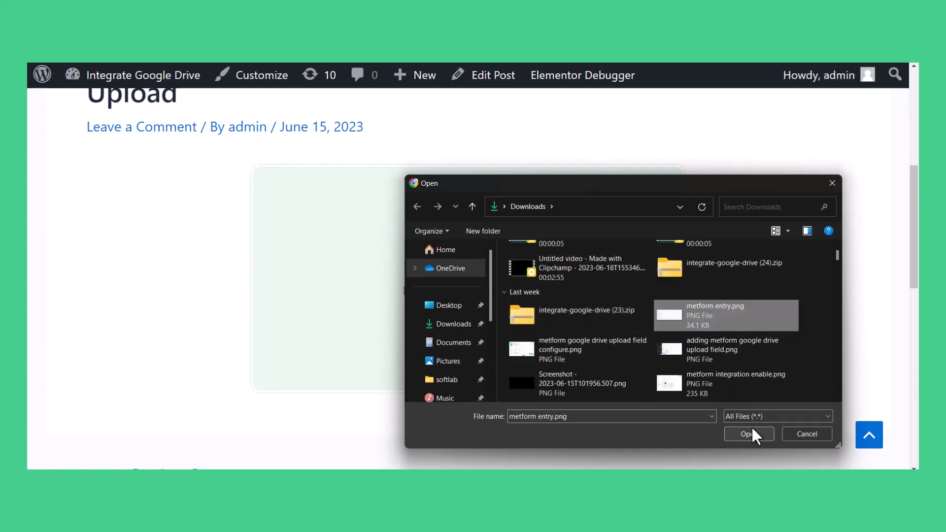
pyautogui.click(746, 433)
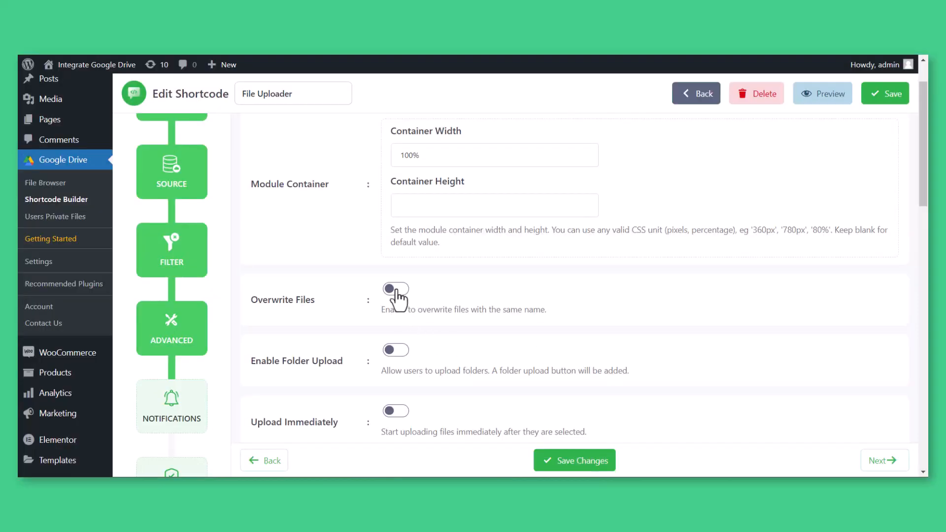
# Step: Enable Overwrite Files on the File Uploader shortcode's Advanced options
pyautogui.click(395, 288)
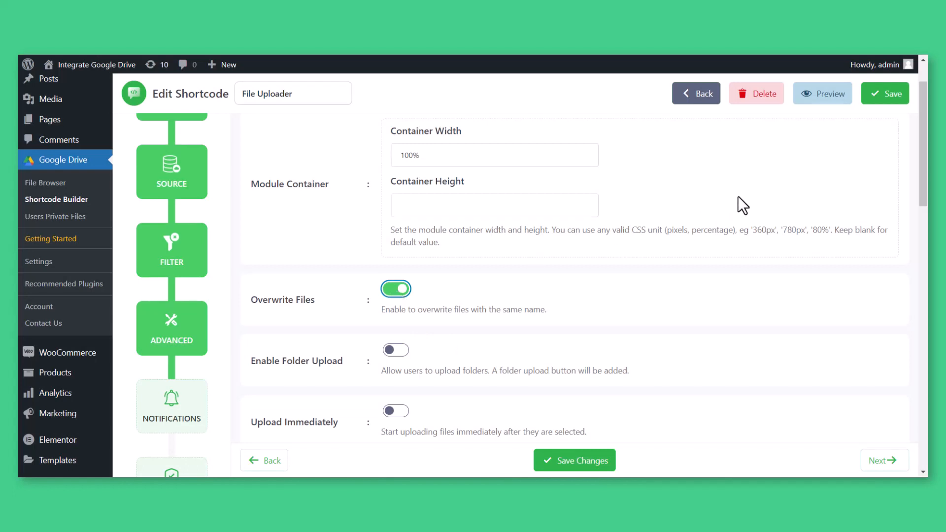
pyautogui.click(574, 460)
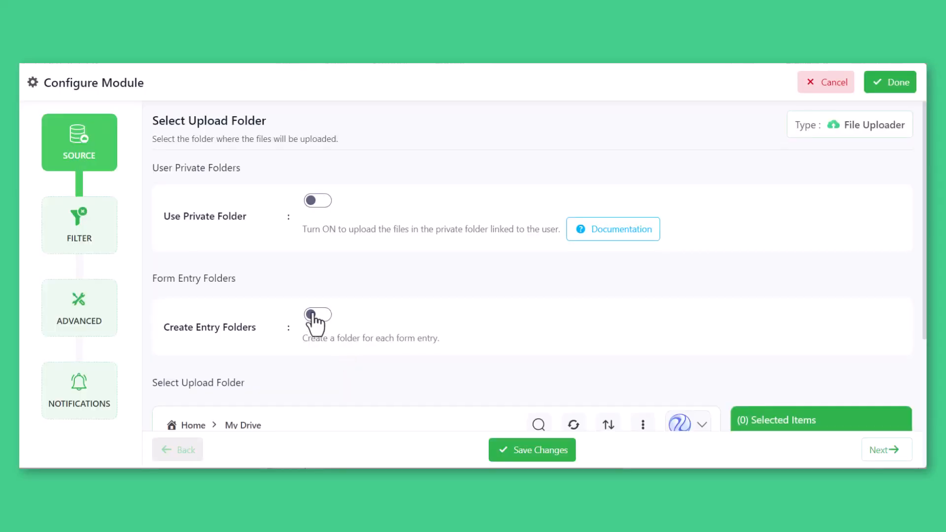
# Step: Turn on Create Entry Folders and Merge Folders in the uploader's Source settings
pyautogui.click(317, 314)
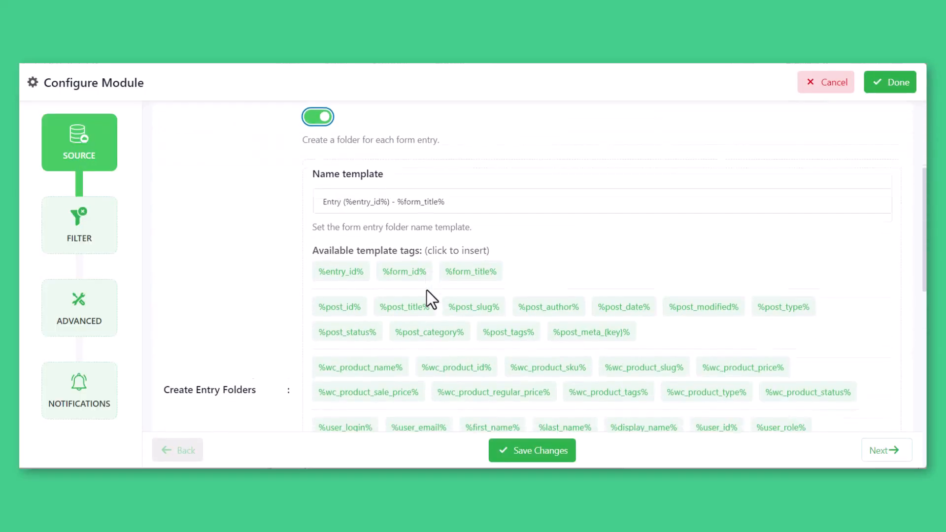
pyautogui.scroll(-3)
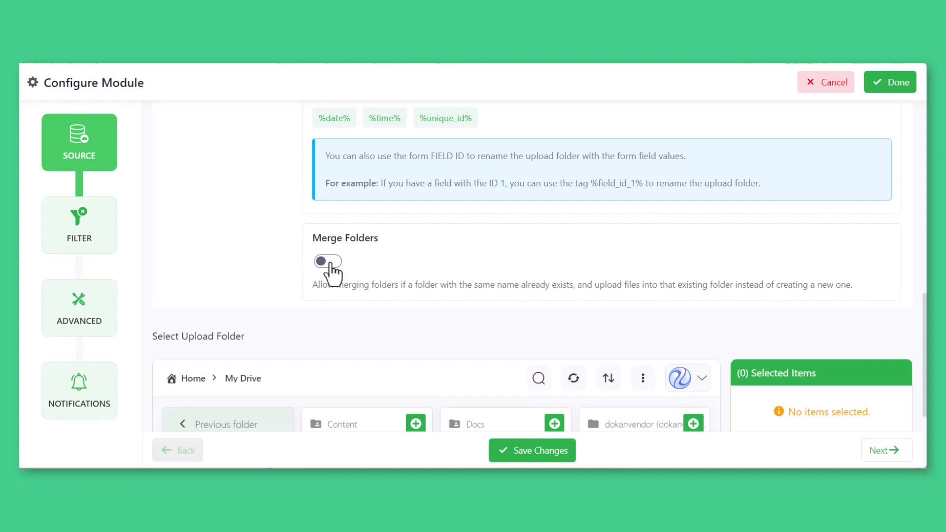
pyautogui.click(327, 261)
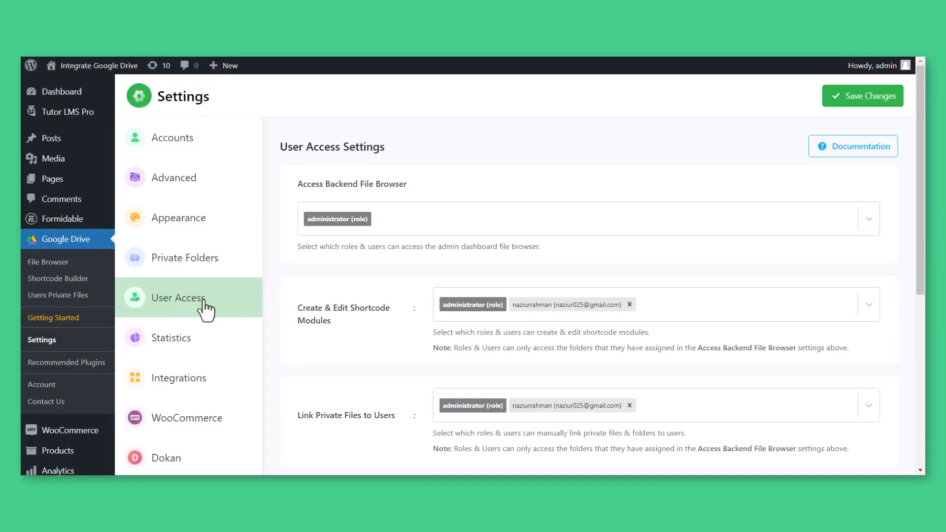
# Step: Select the Audio & Videos, File Formats and Images folders in the file picker
pyautogui.click(867, 218)
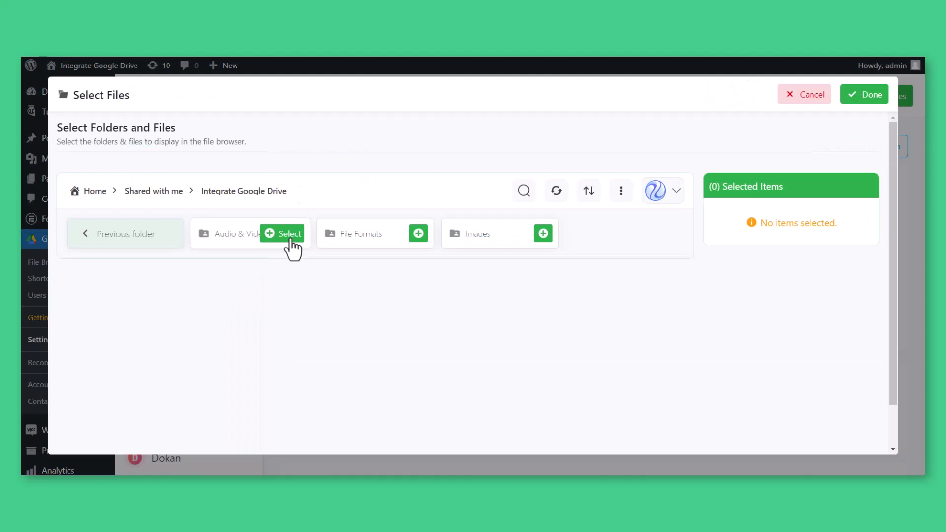
pyautogui.click(417, 233)
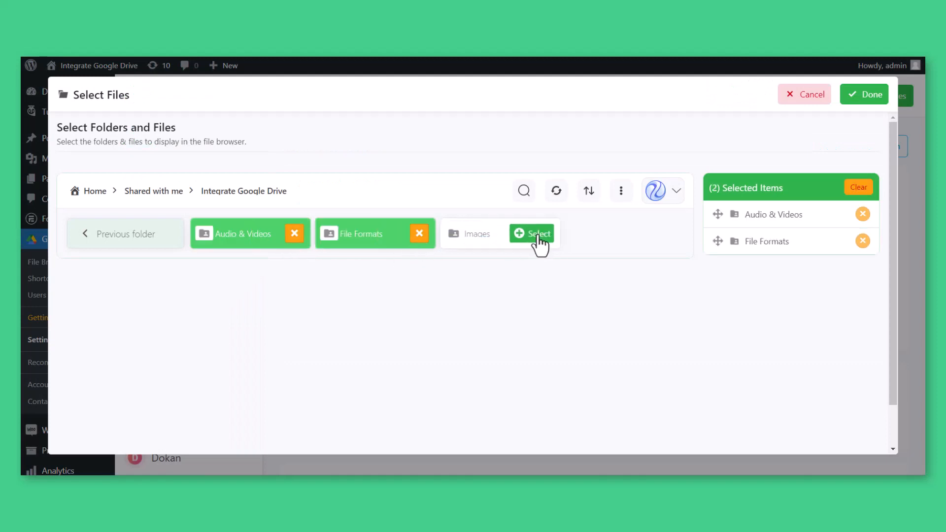
pyautogui.click(864, 95)
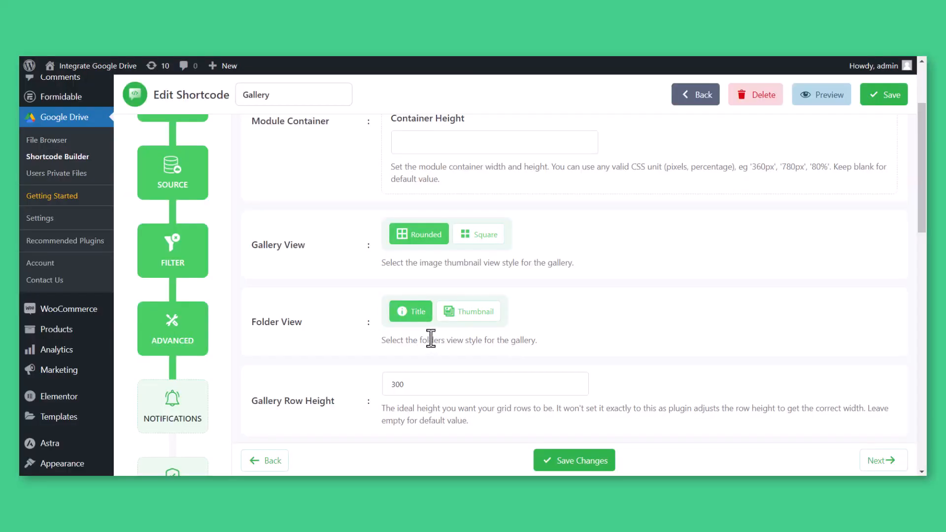
# Step: Preview the gallery, switch Folder View to Thumbnail and preview it again
pyautogui.click(821, 95)
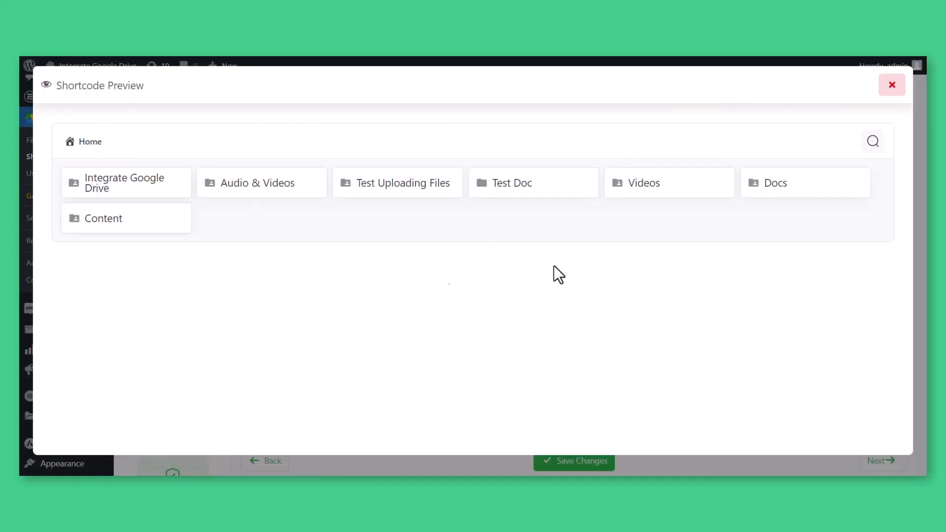
pyautogui.moveTo(492, 230)
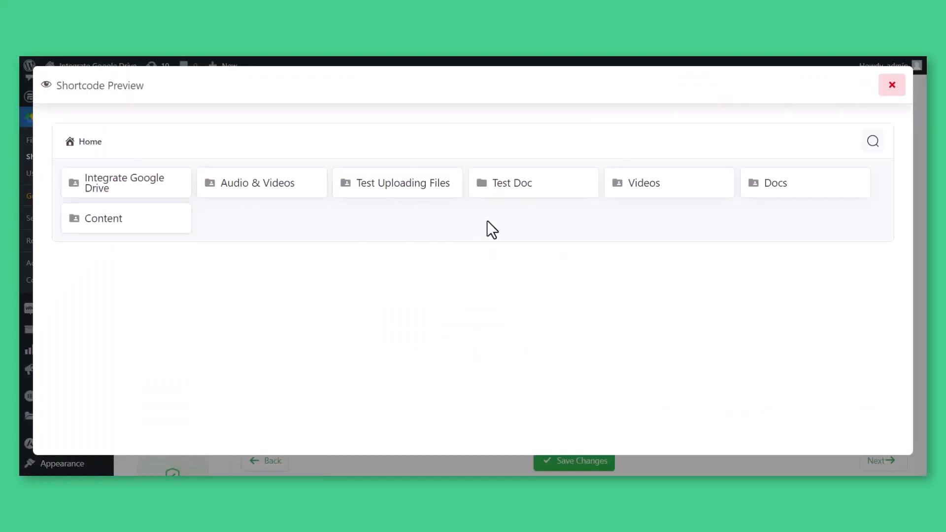
pyautogui.click(892, 85)
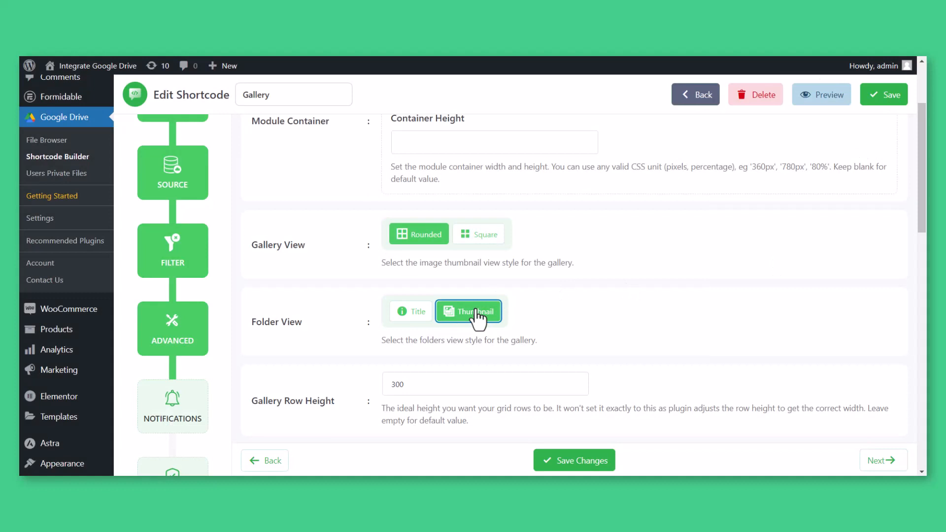
pyautogui.click(821, 94)
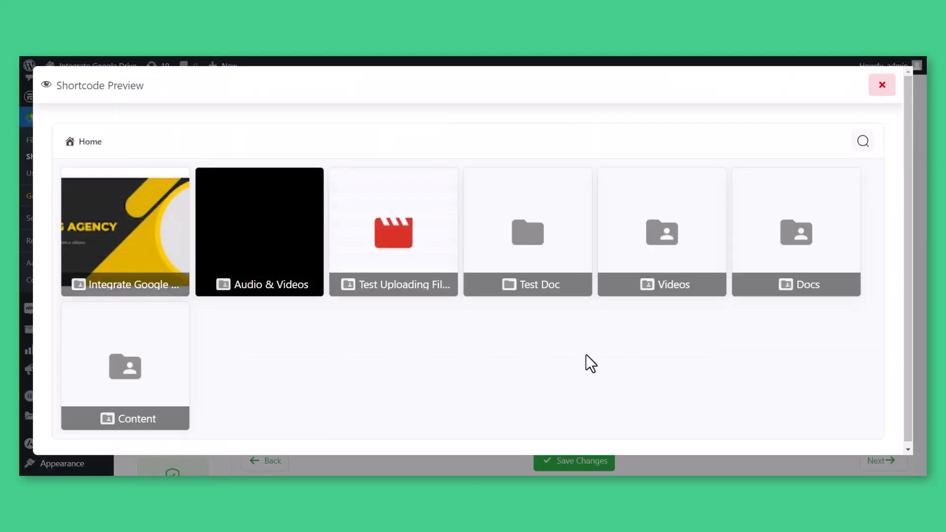
pyautogui.click(882, 85)
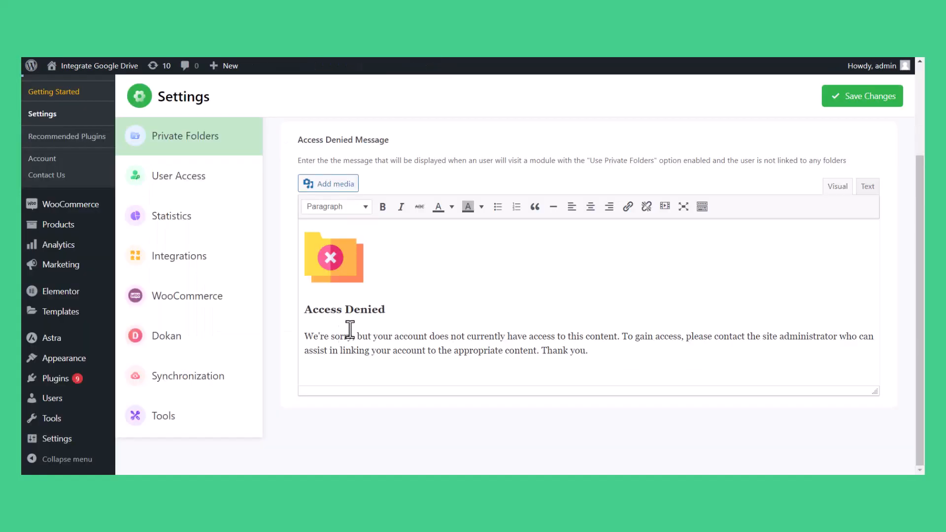
# Step: Start editing the Access Denied Message under Private Folders settings
pyautogui.click(862, 96)
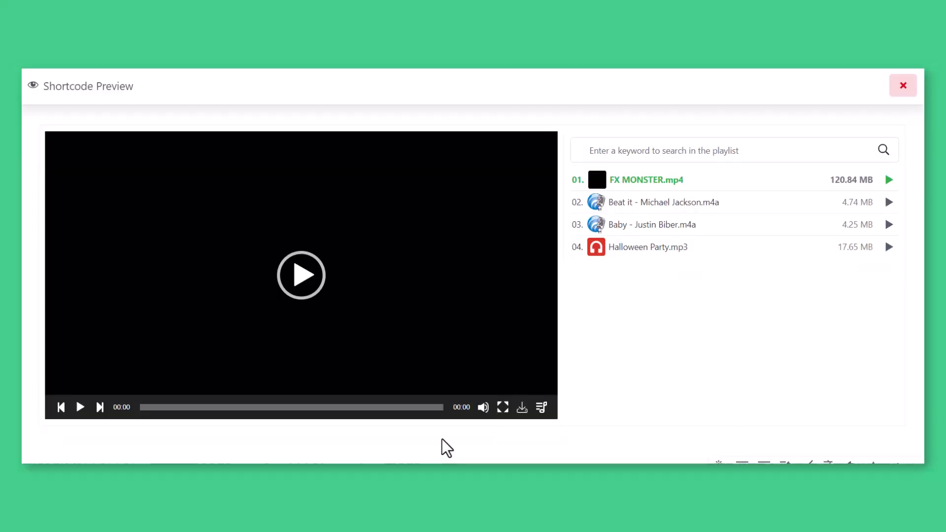
# Step: Play FX MONSTER.mp4 in the player preview and download the playing video
pyautogui.click(301, 275)
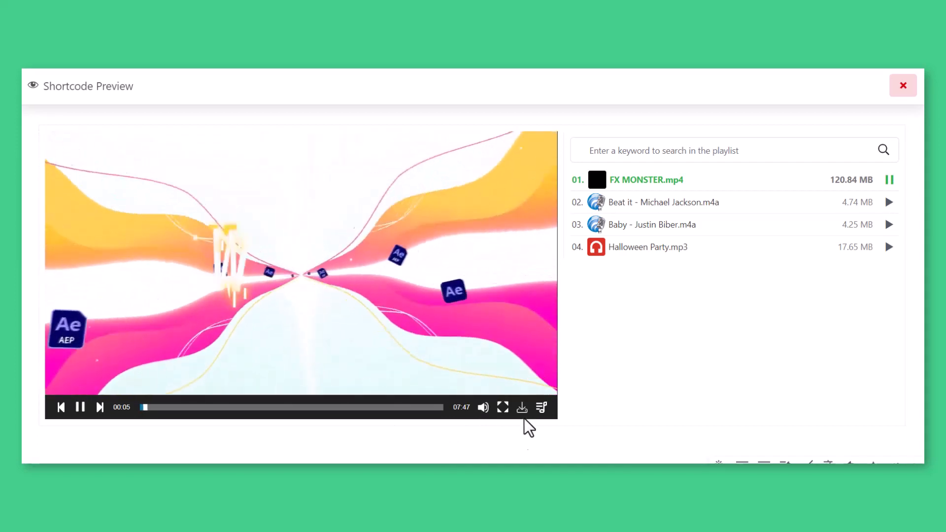
pyautogui.click(903, 85)
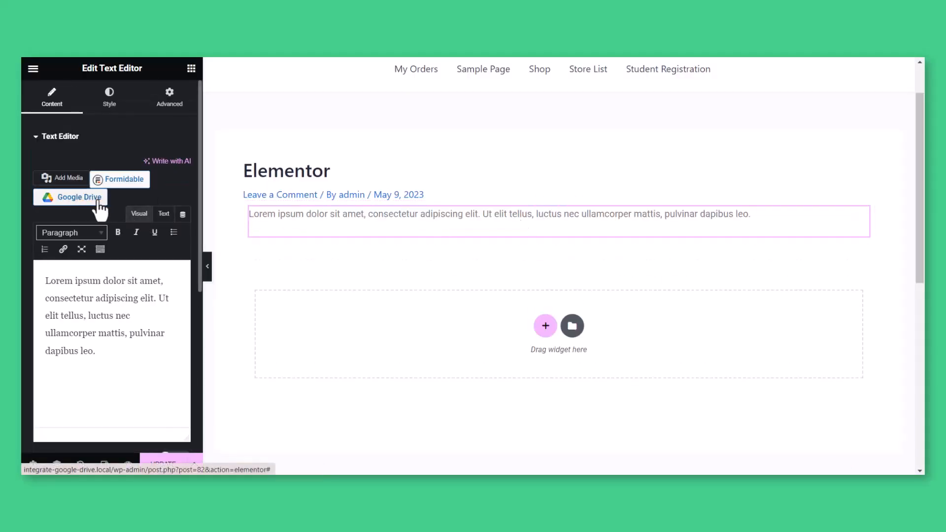
# Step: Bring up the Google Drive Insert Module dialog from the Elementor Text Editor widget
pyautogui.click(70, 197)
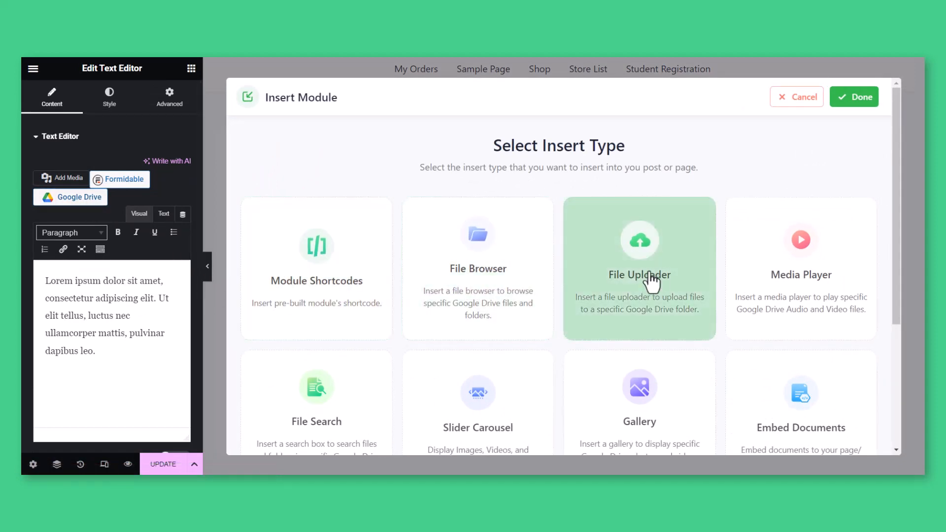